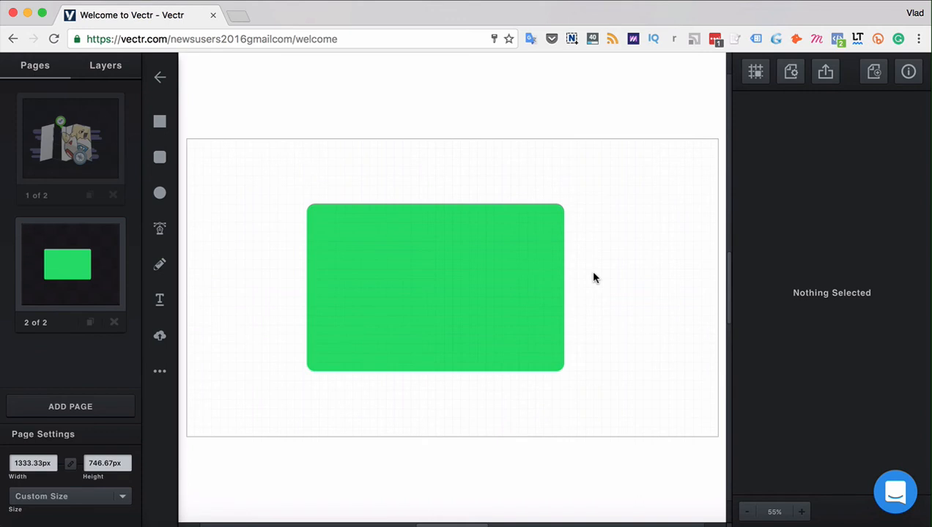
mouse_move(375, 291)
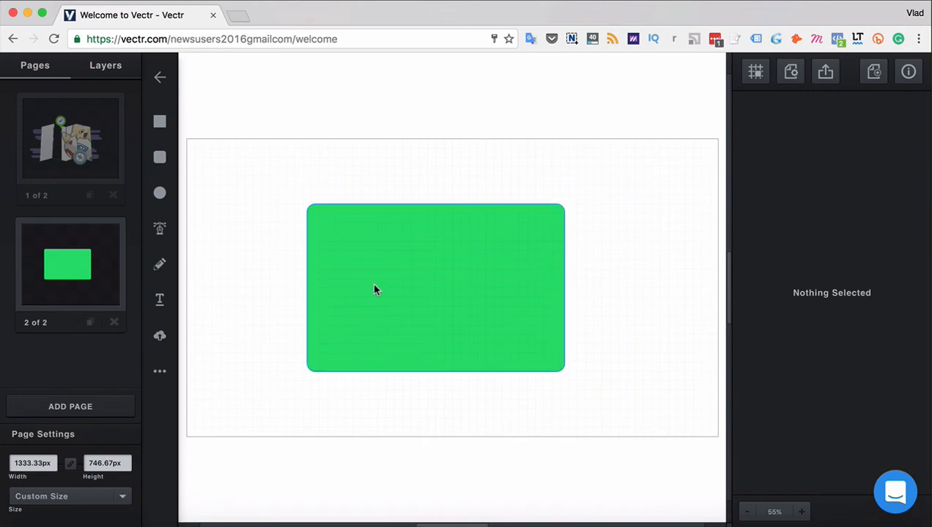
Step: Add a blue background fill over the rectangle and turn off the original green fill
left_click(436, 287)
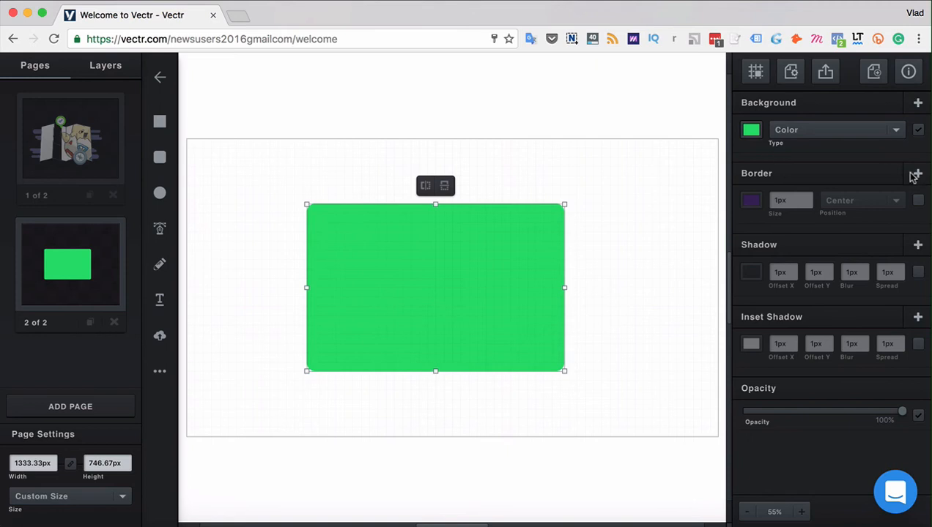
left_click(917, 103)
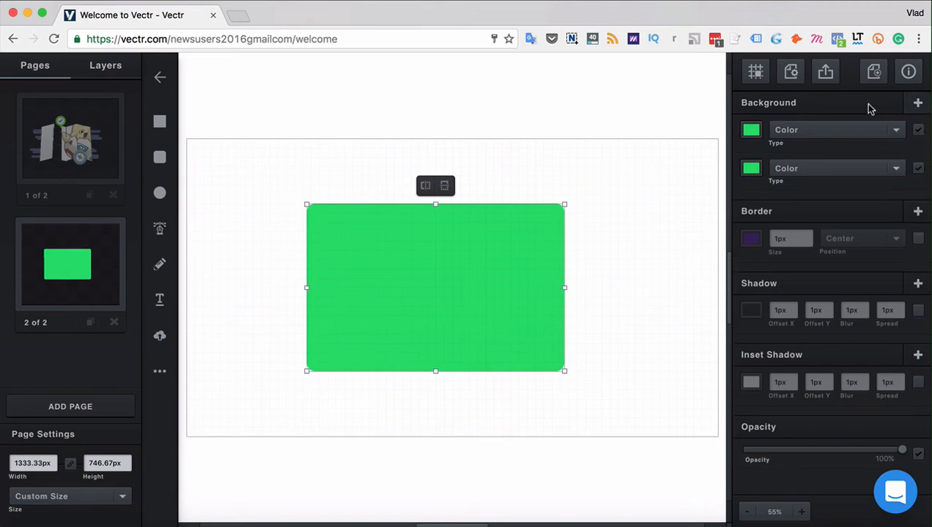
left_click(750, 129)
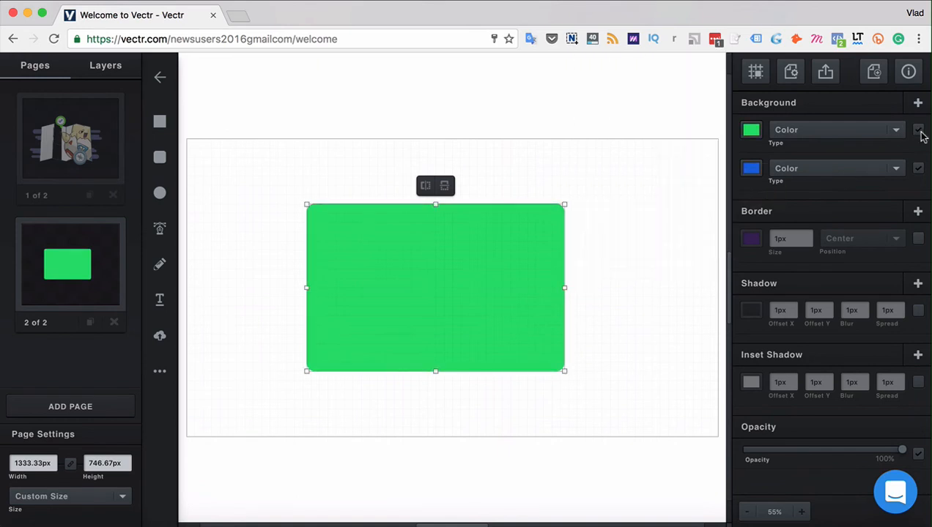
left_click(917, 129)
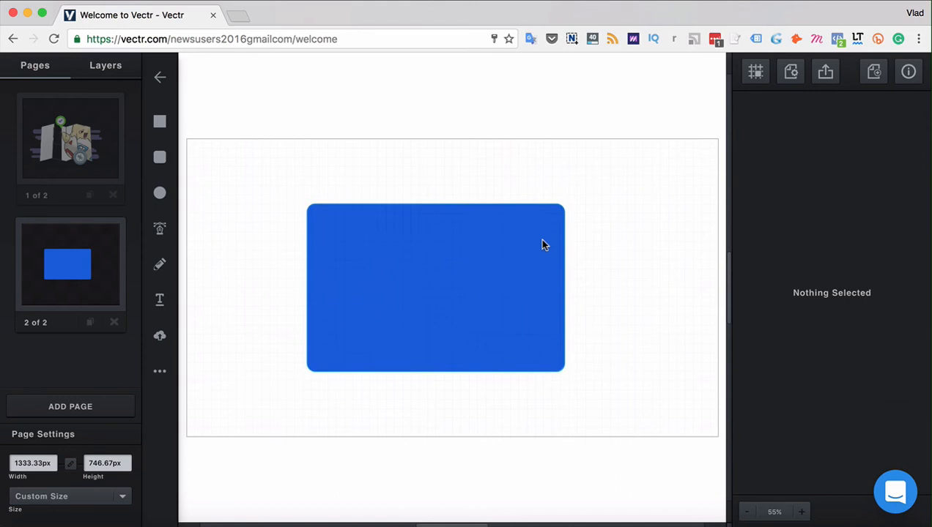
Step: Enable the border, add a second border layer and set the first border's size to 10px
left_click(435, 287)
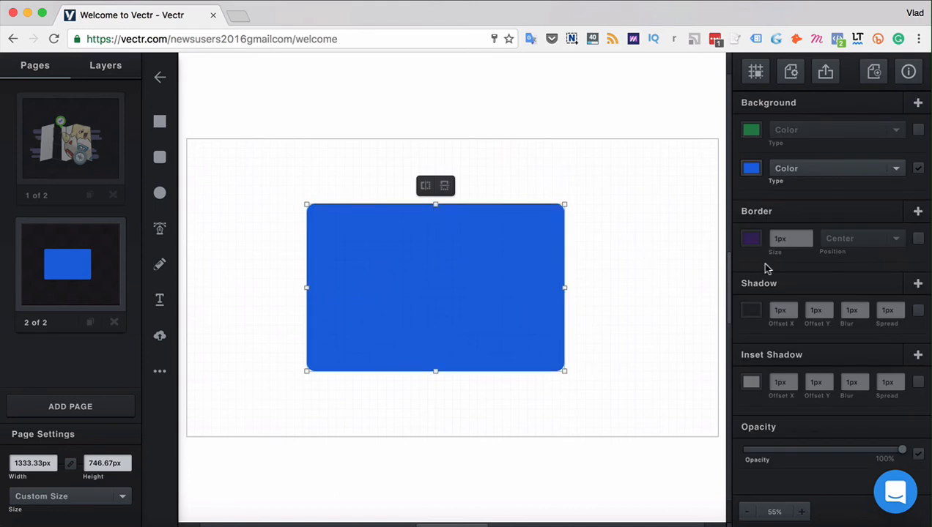
mouse_move(808, 211)
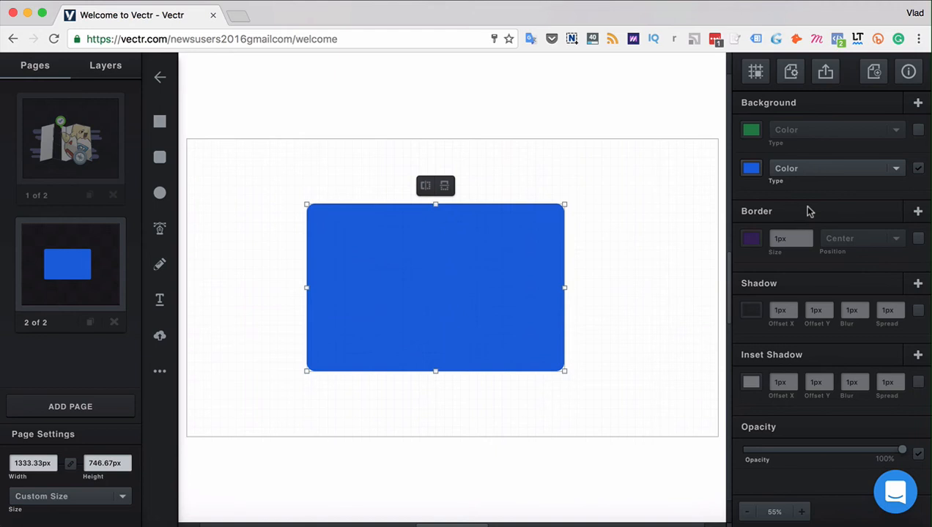
mouse_move(917, 235)
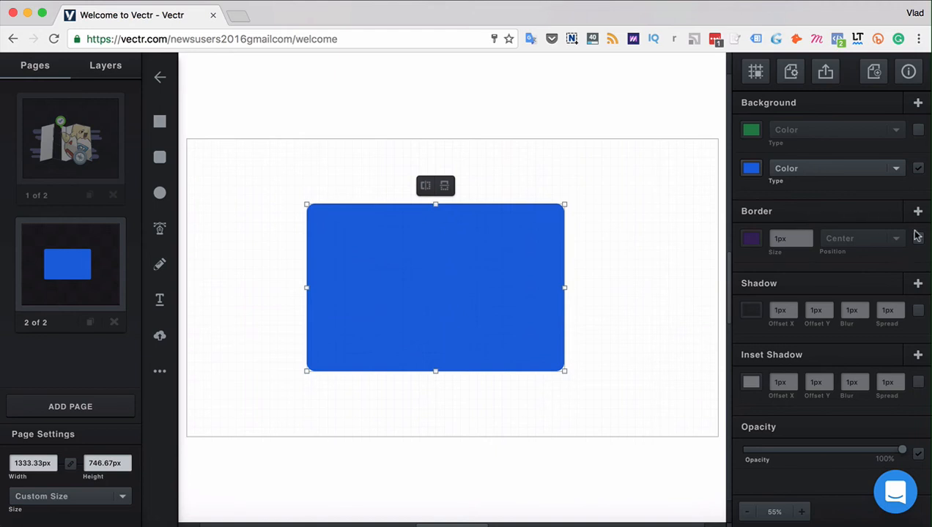
left_click(917, 237)
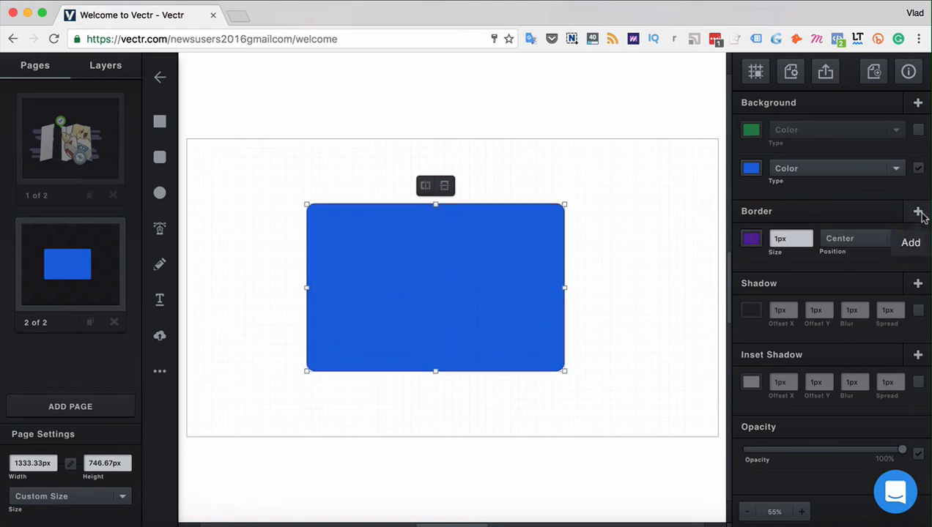
left_click(917, 211)
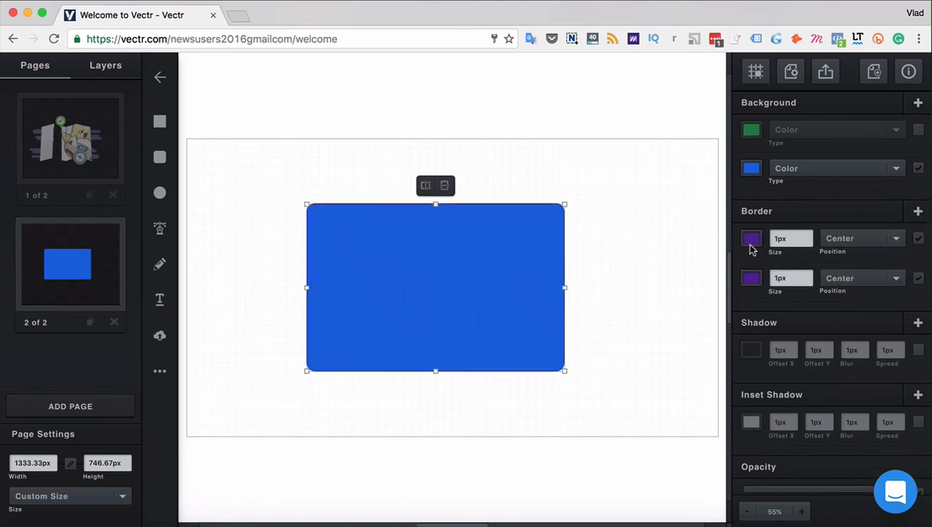
left_click(788, 238)
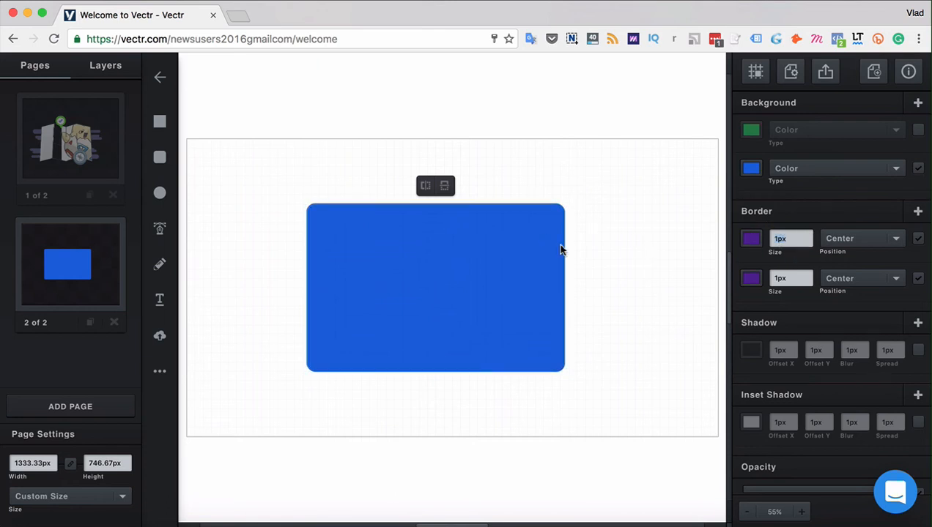
left_click(790, 237)
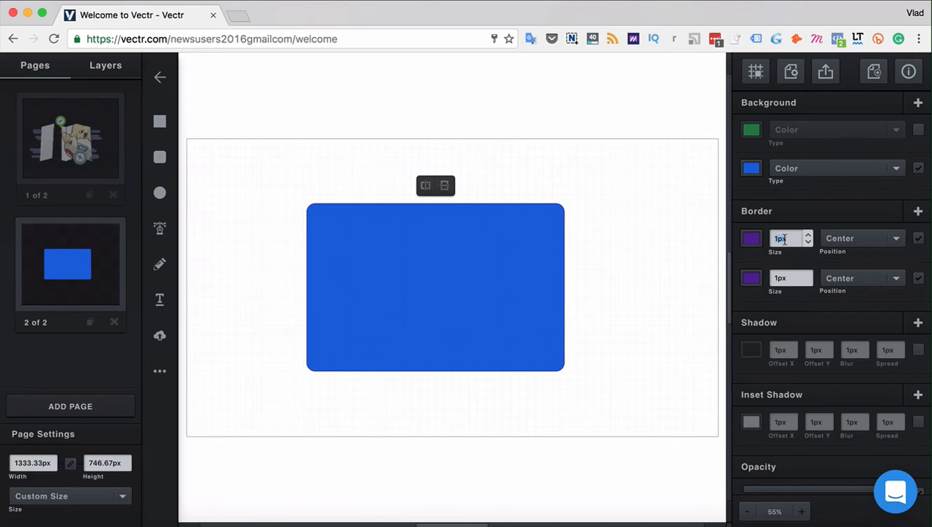
type("5px")
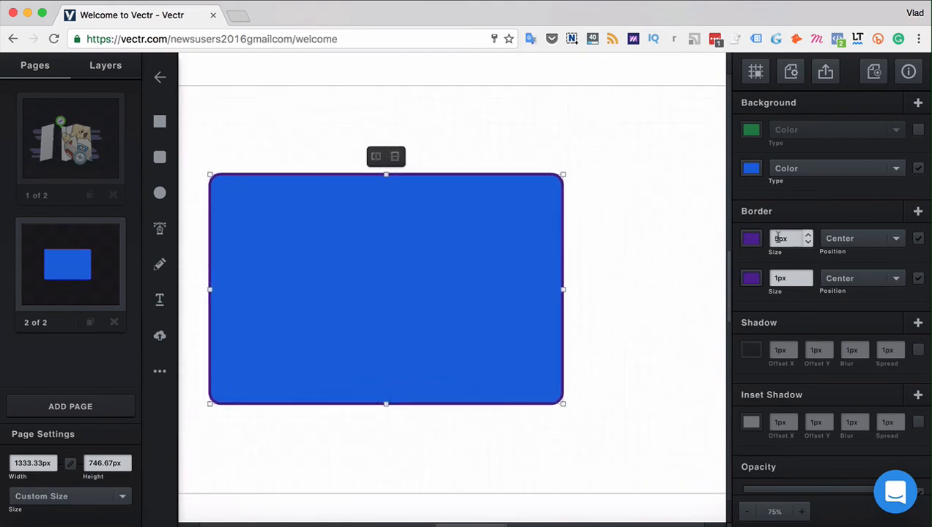
type("10px")
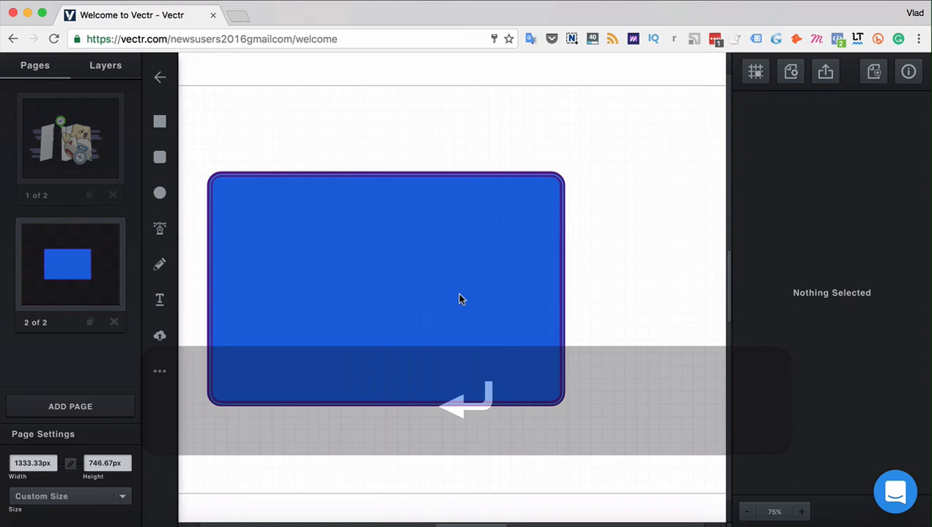
Step: Recolour the thick first border to a bright green using the hue and saturation sliders
left_click(440, 286)
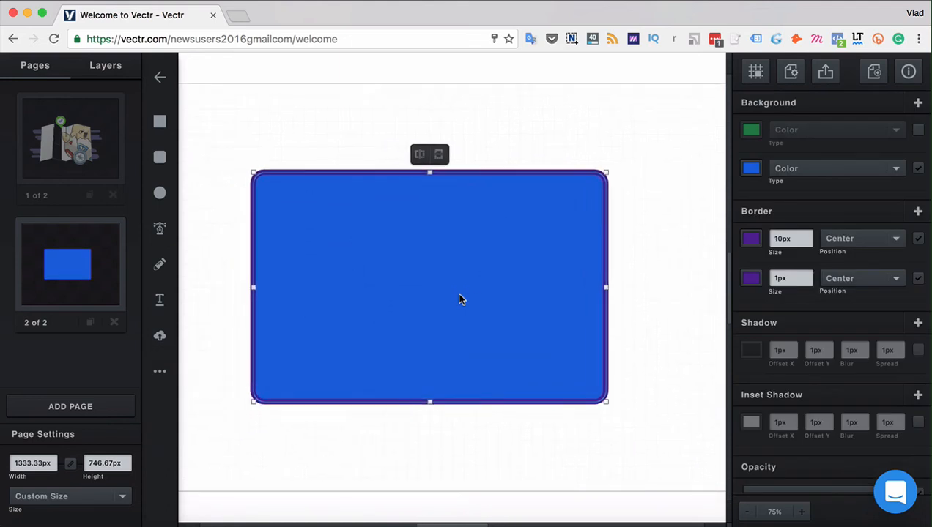
left_click(750, 237)
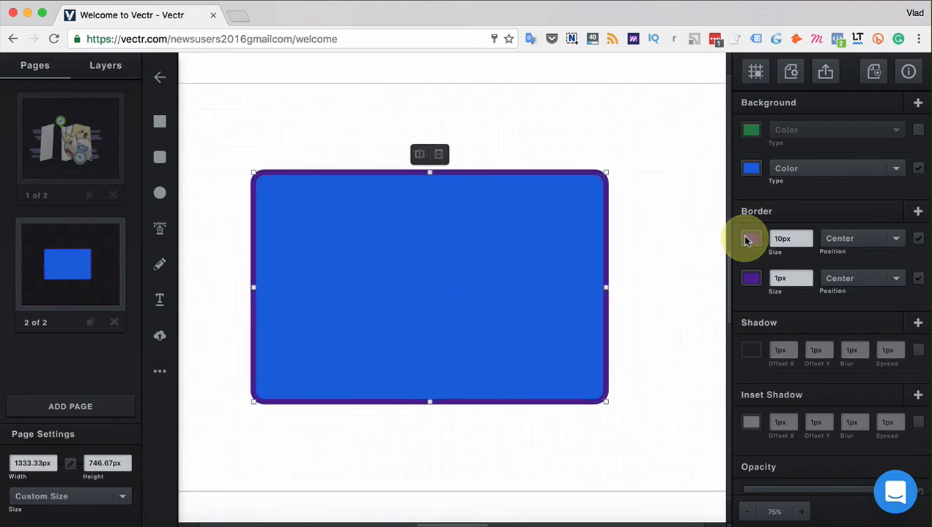
left_click(750, 237)
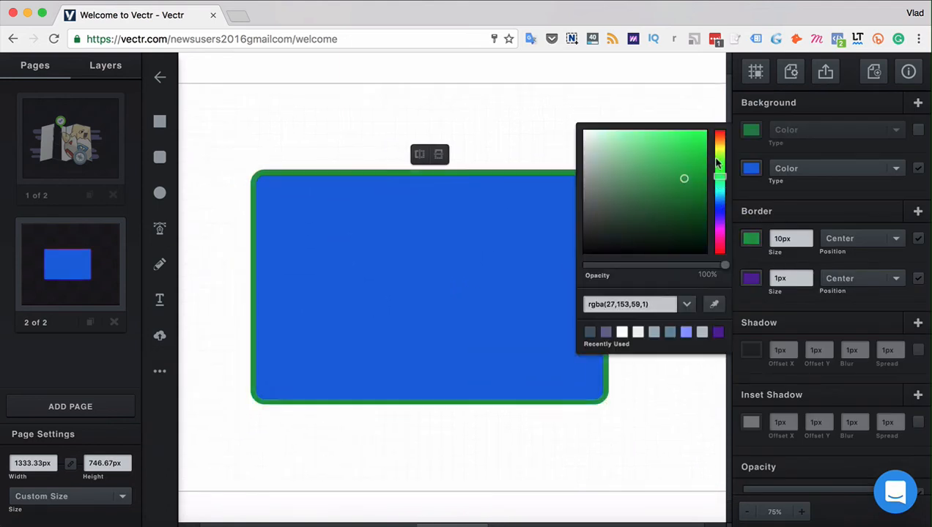
left_click_drag(719, 179, 719, 154)
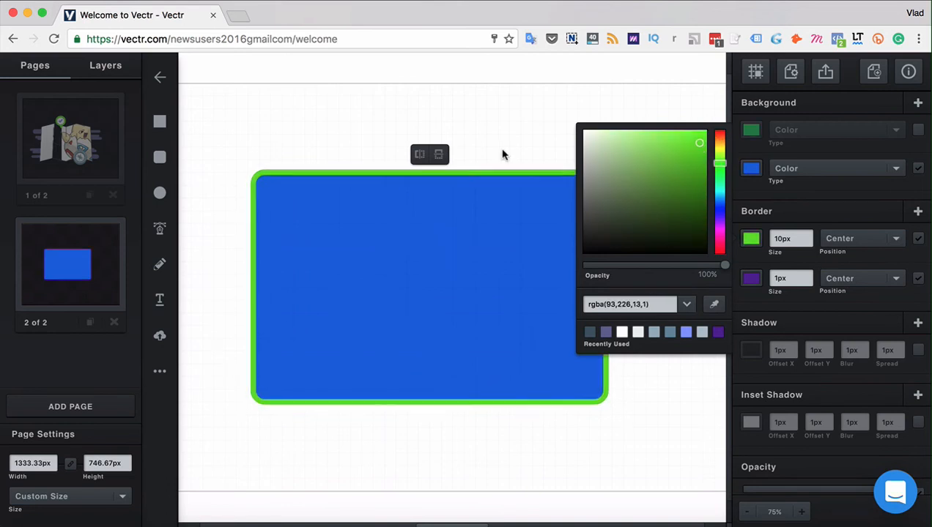
left_click_drag(721, 144, 720, 269)
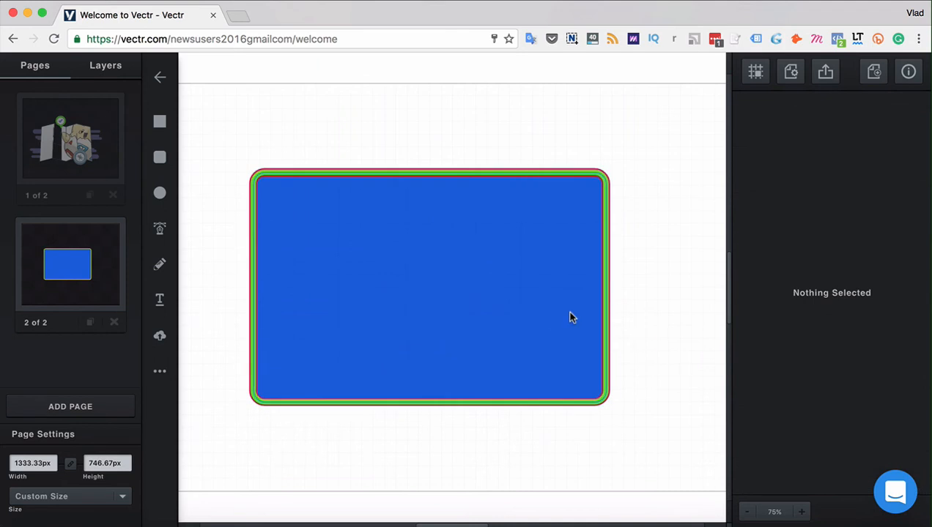
Step: Set the second border to a crimson pink at 15px size
left_click(429, 286)
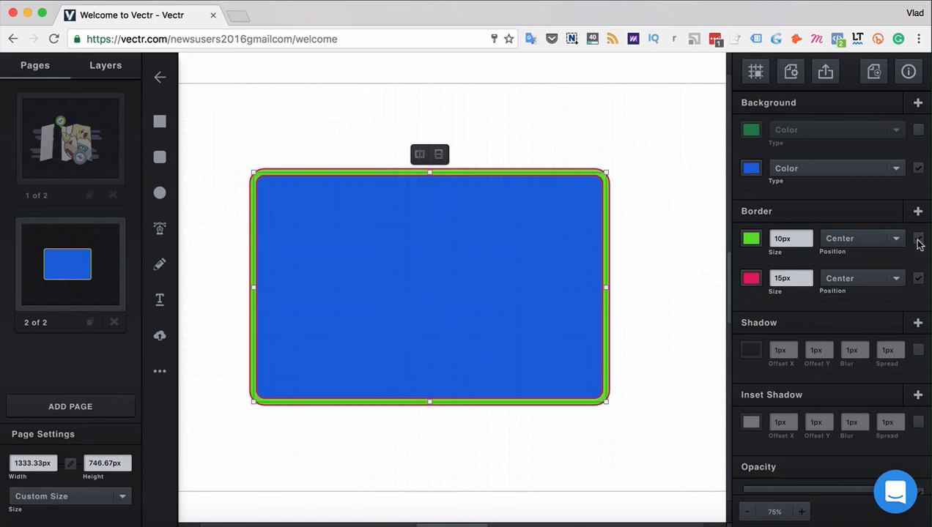
left_click(568, 293)
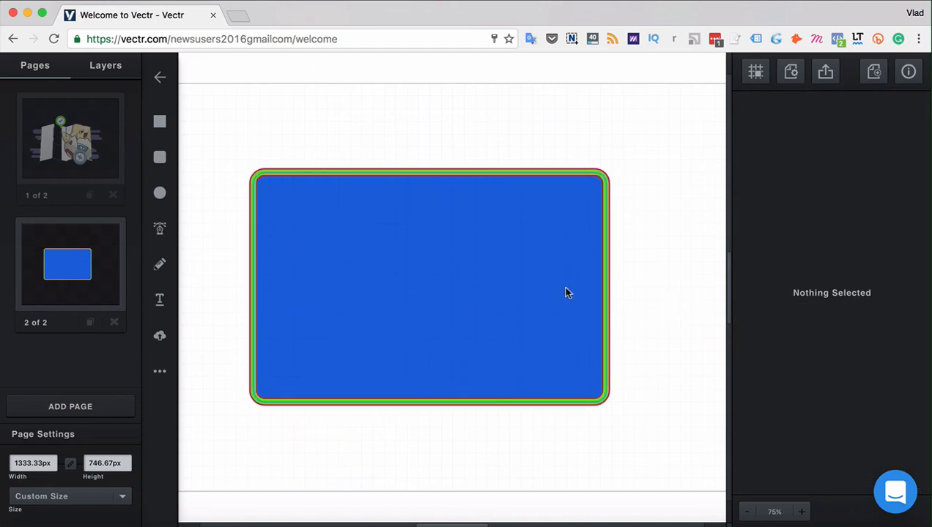
left_click(428, 285)
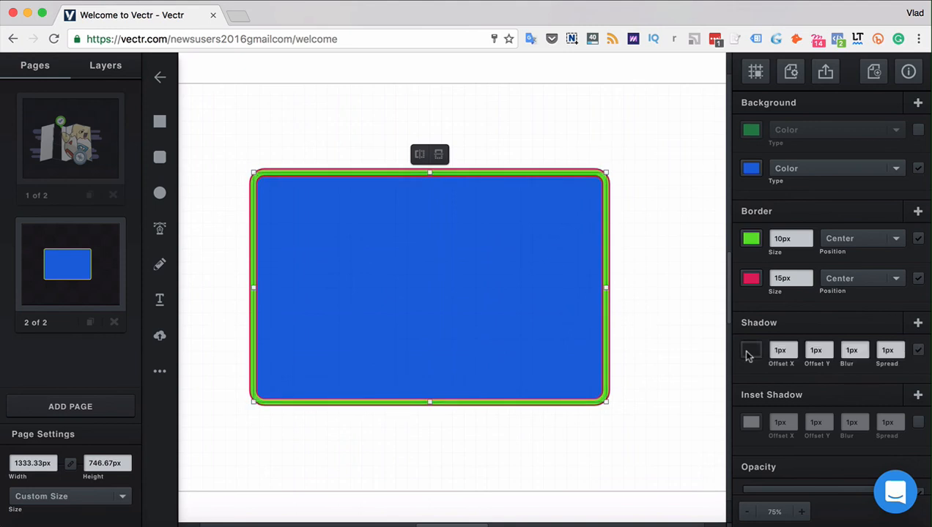
Step: Hide both borders and add a pink drop shadow with 10px offsets and 5px blur
left_click(750, 350)
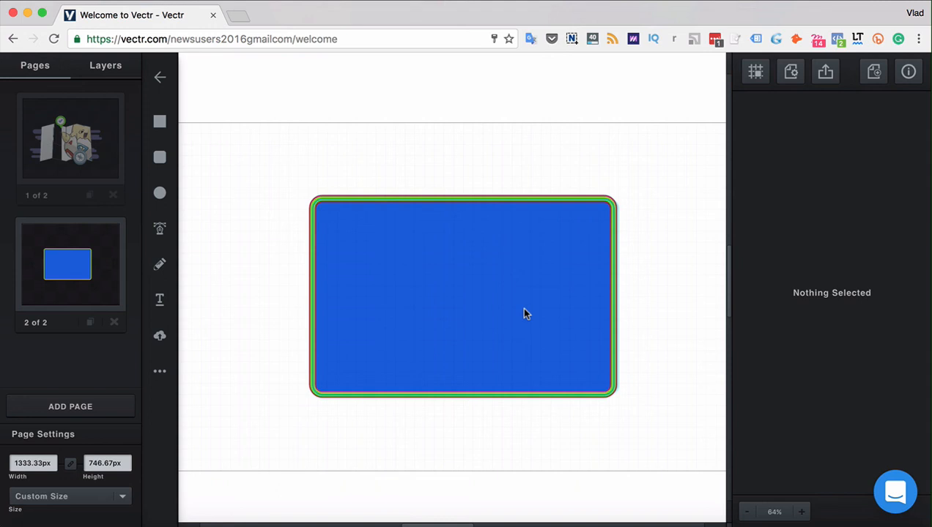
left_click(463, 296)
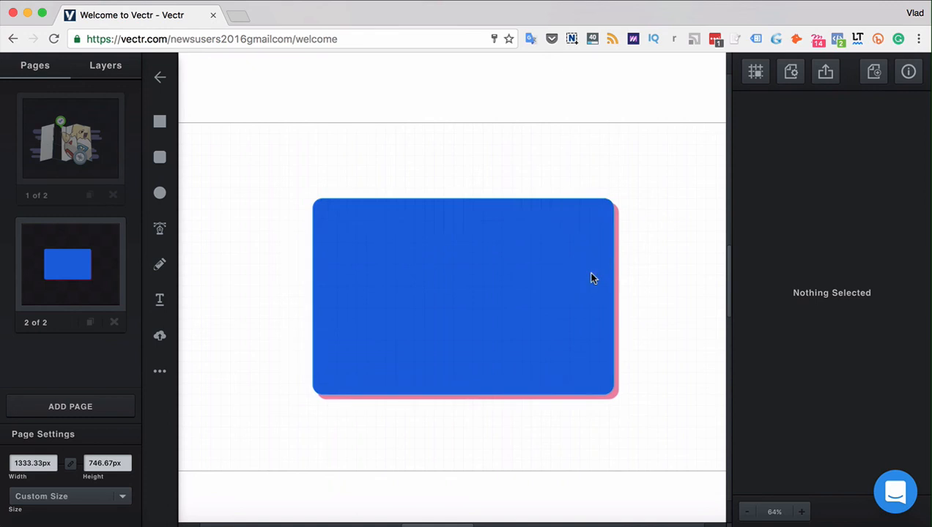
Step: Set the drop shadow's spread to 40 so the pink frames the whole rectangle
left_click(463, 296)
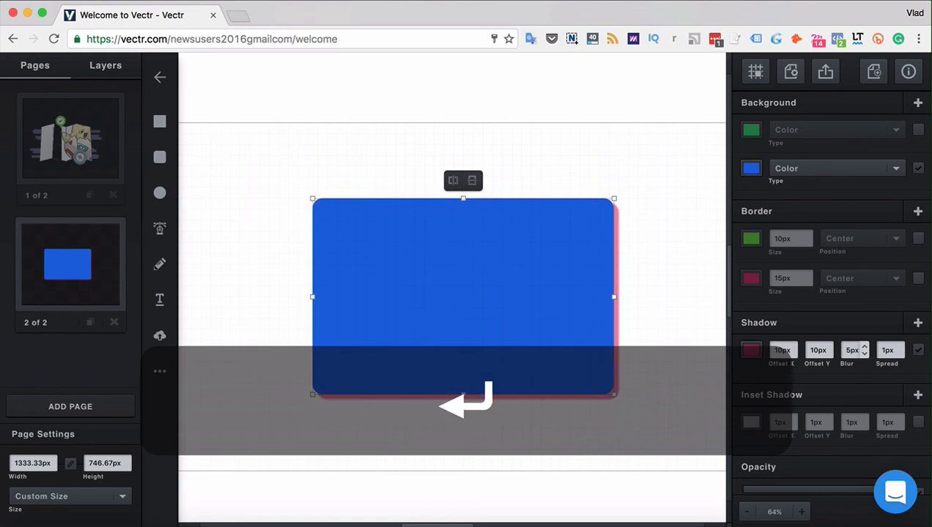
left_click(591, 340)
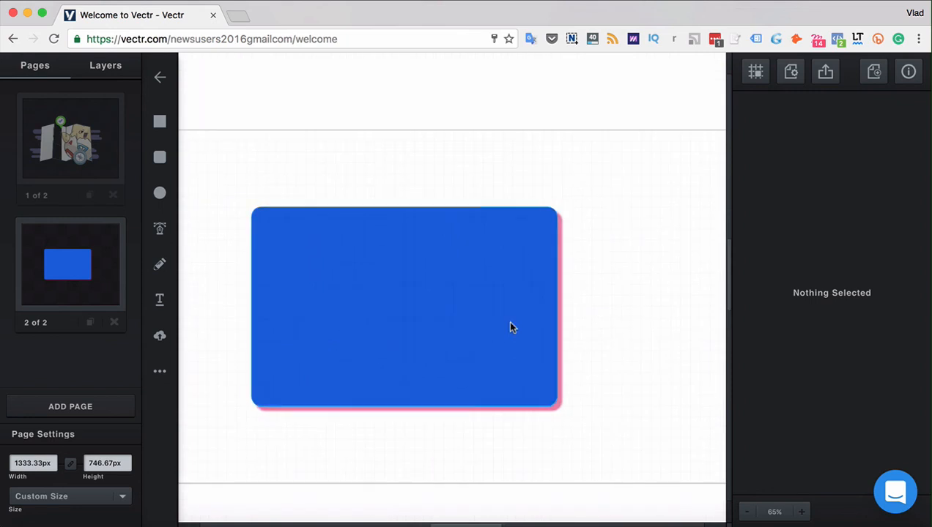
left_click(404, 307)
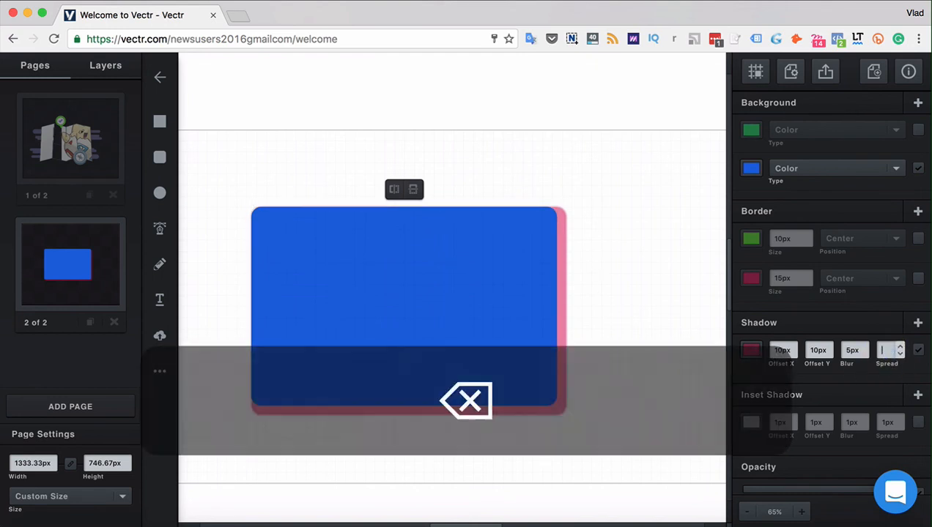
type("40")
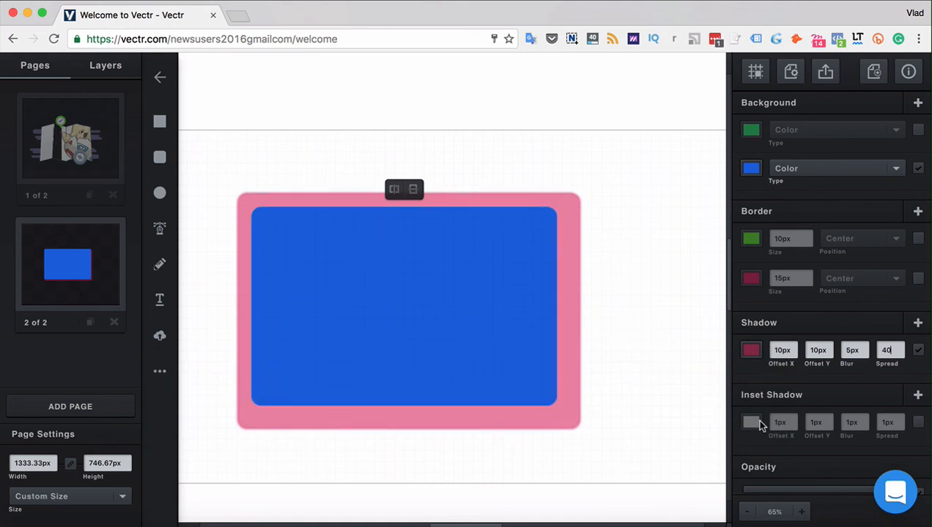
Step: Enable a green inset shadow with 5px offsets, 5px blur and 10px spread
left_click(750, 422)
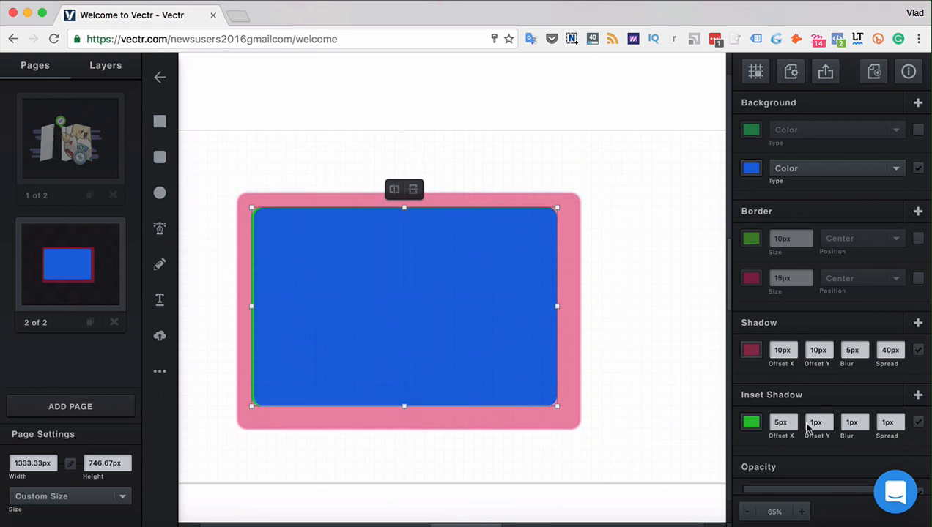
type("5")
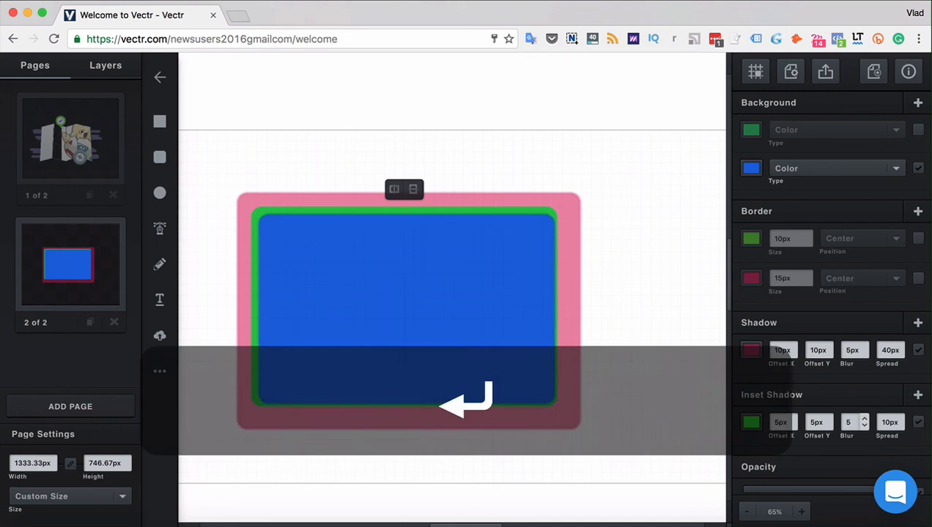
left_click(396, 286)
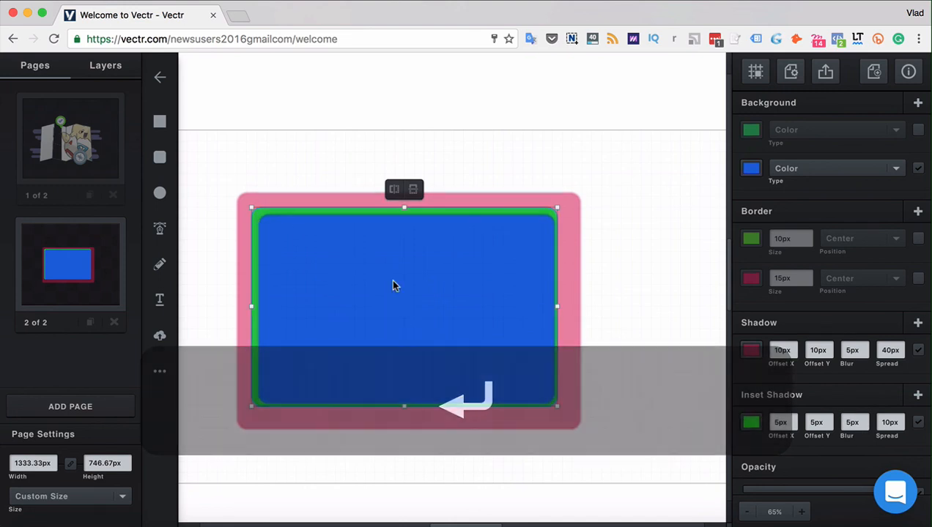